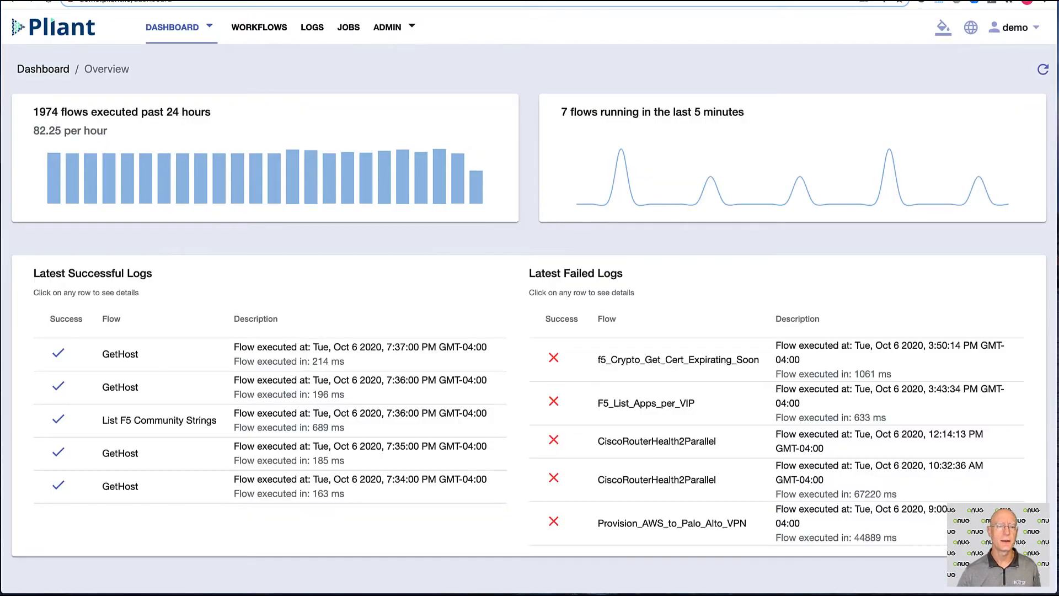
pyautogui.moveTo(391, 77)
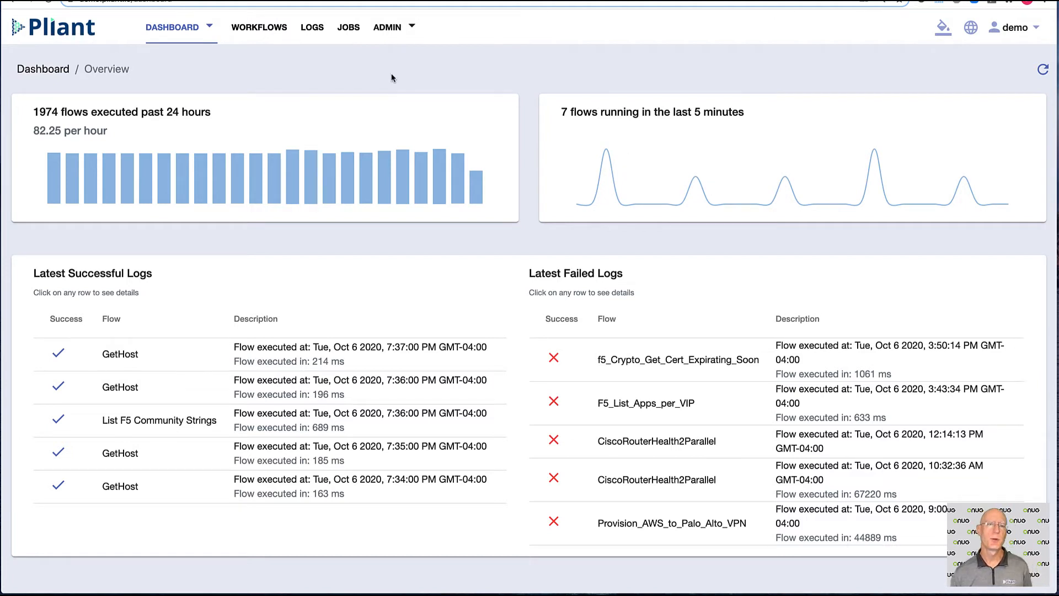
pyautogui.moveTo(405, 145)
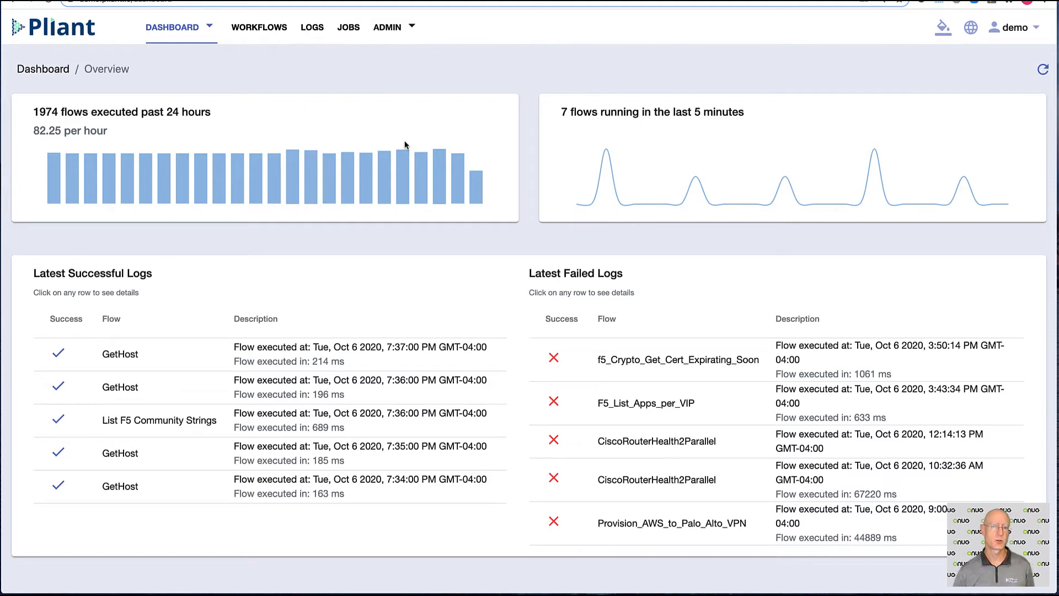
pyautogui.moveTo(650, 204)
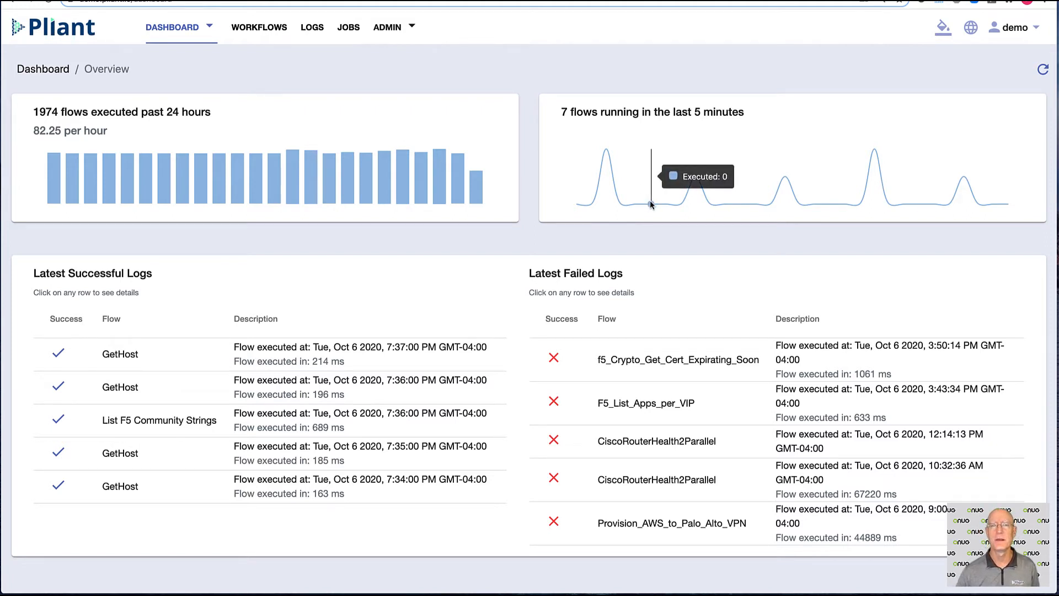
pyautogui.moveTo(227, 476)
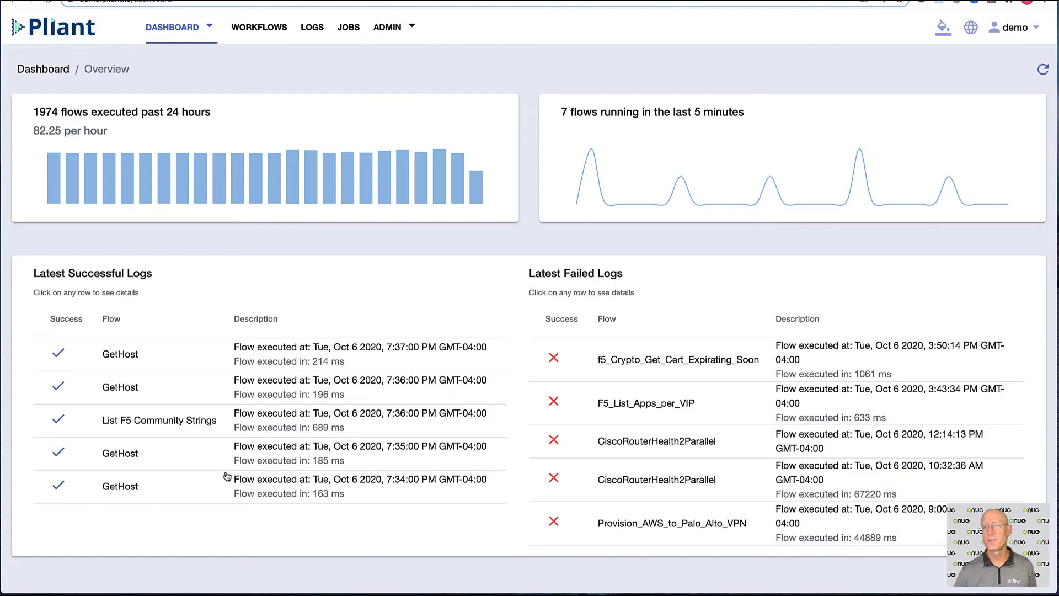
pyautogui.moveTo(686, 427)
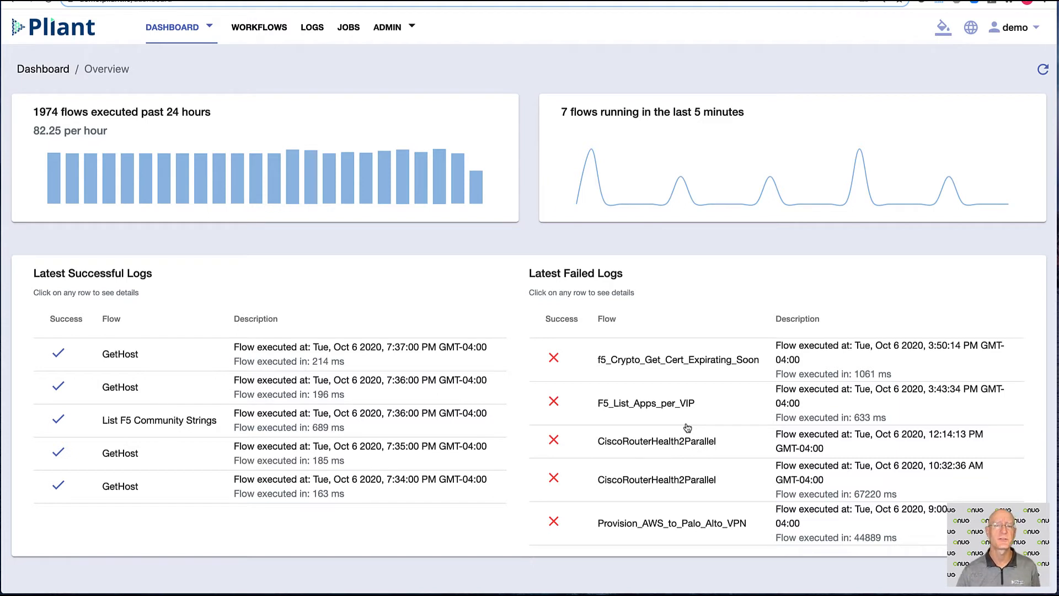
pyautogui.moveTo(343, 115)
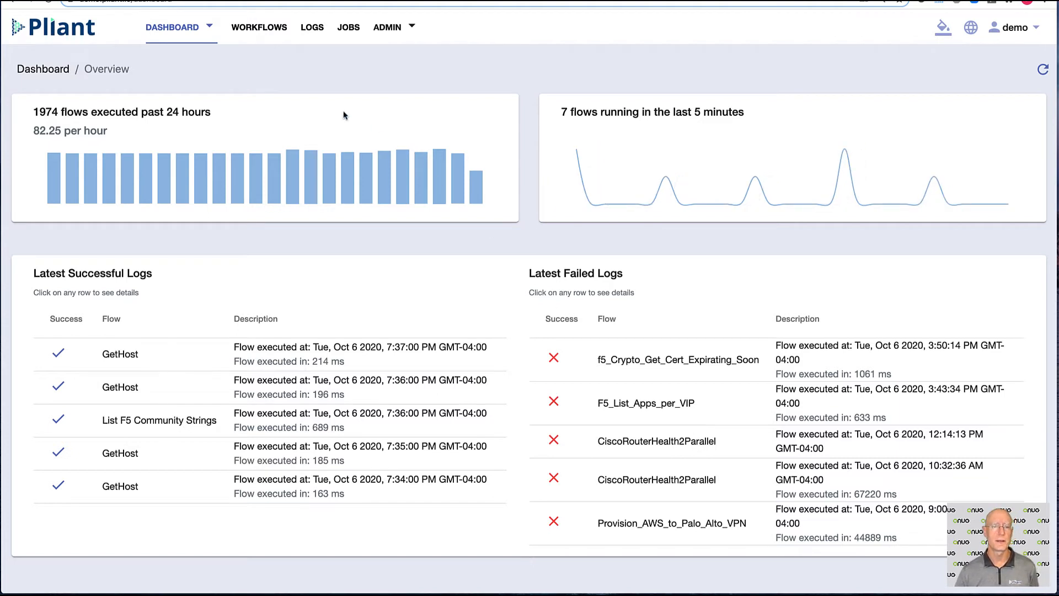
# Step: Open the DASHBOARD dropdown to show the Overview and ROI views
pyautogui.click(172, 27)
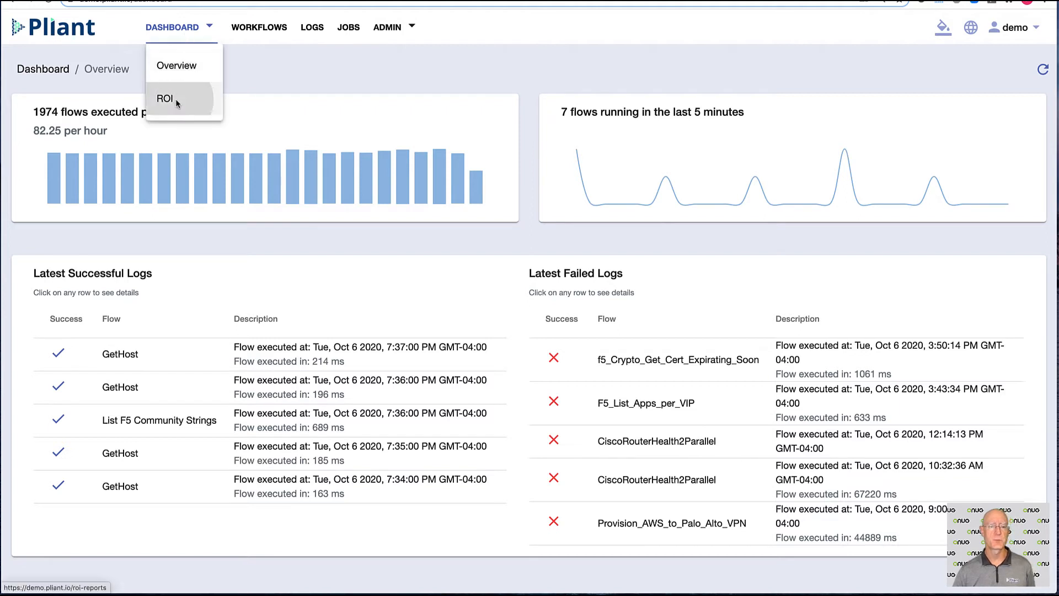
# Step: Review the ROI dashboard's executions, time saved and top flows, then go to Workflows
pyautogui.click(164, 99)
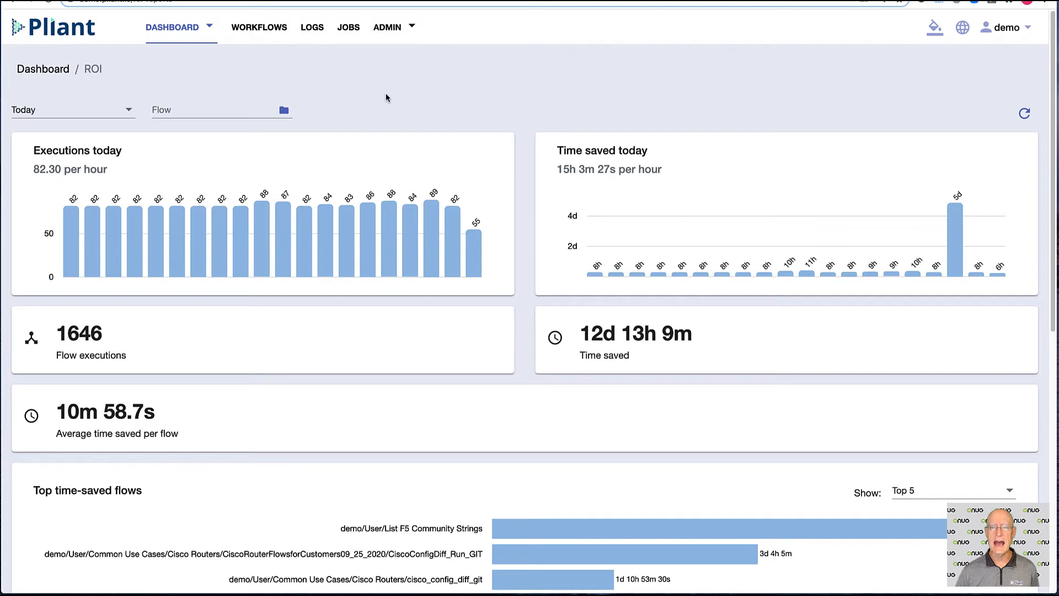
pyautogui.moveTo(348, 151)
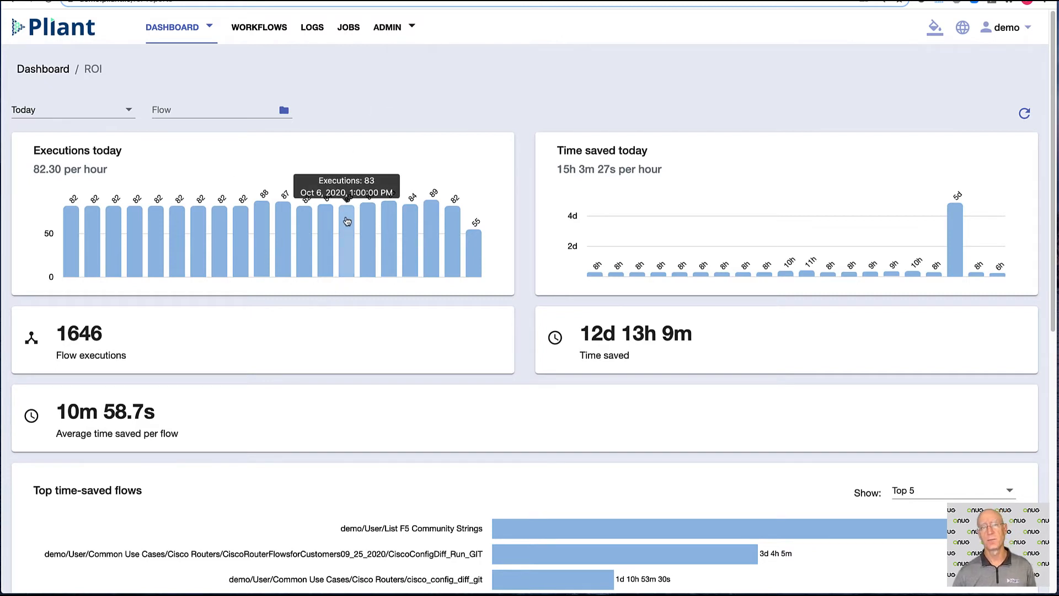
pyautogui.moveTo(558, 299)
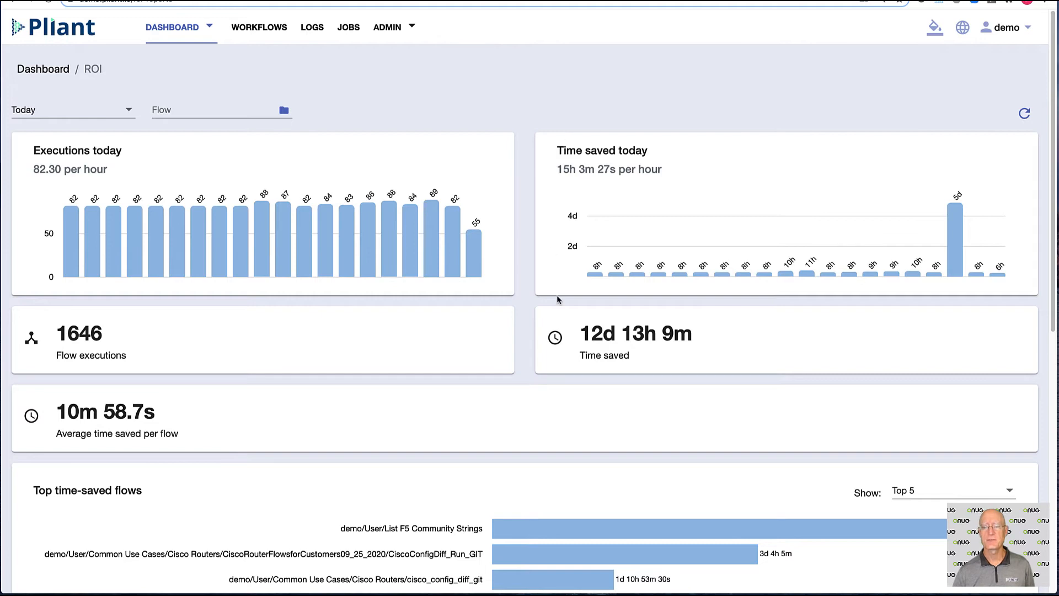
pyautogui.moveTo(695, 351)
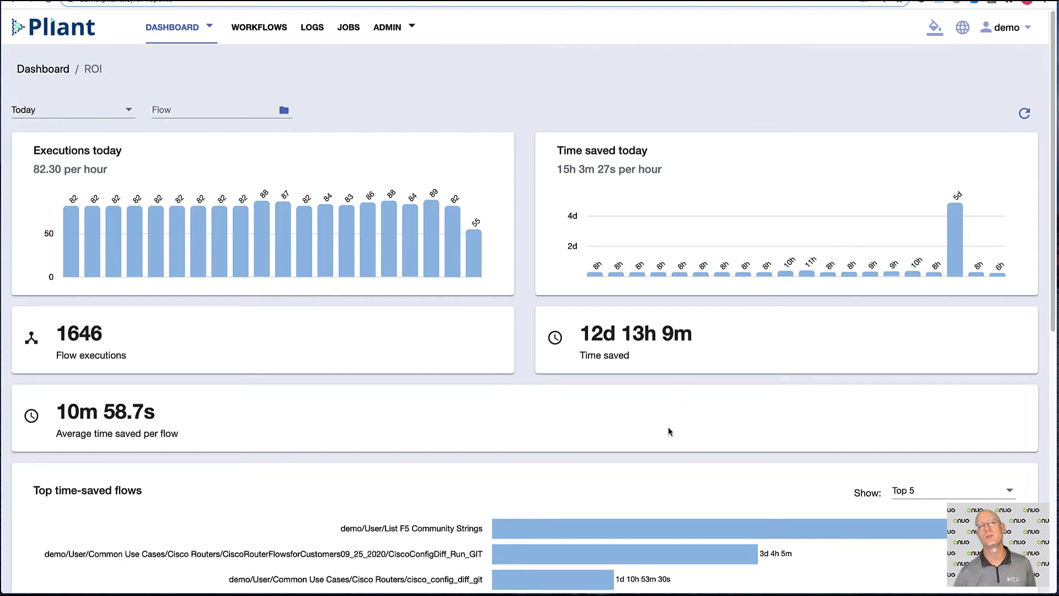
pyautogui.scroll(-3)
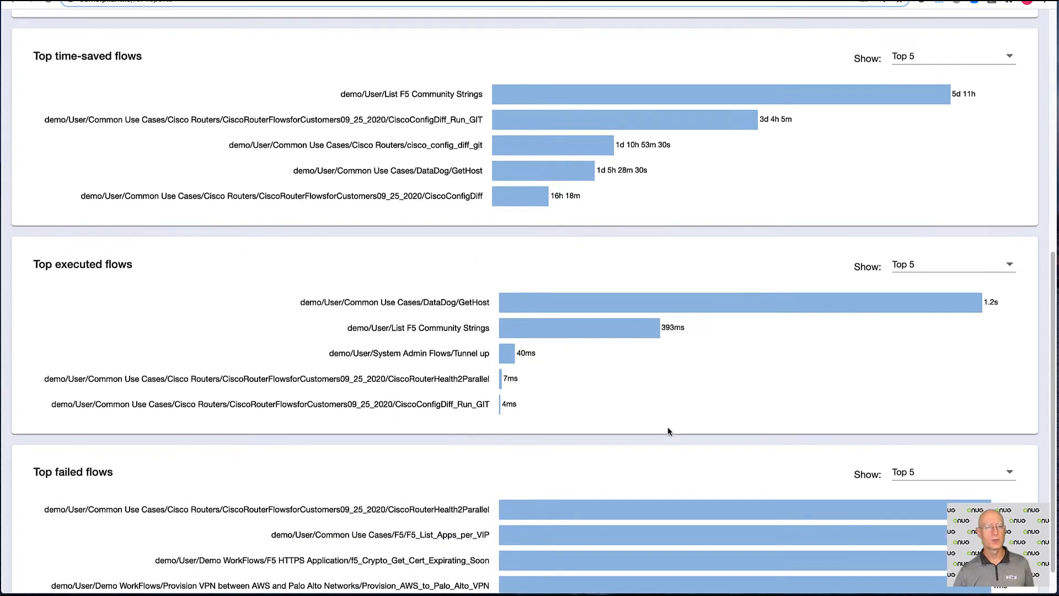
pyautogui.scroll(-3)
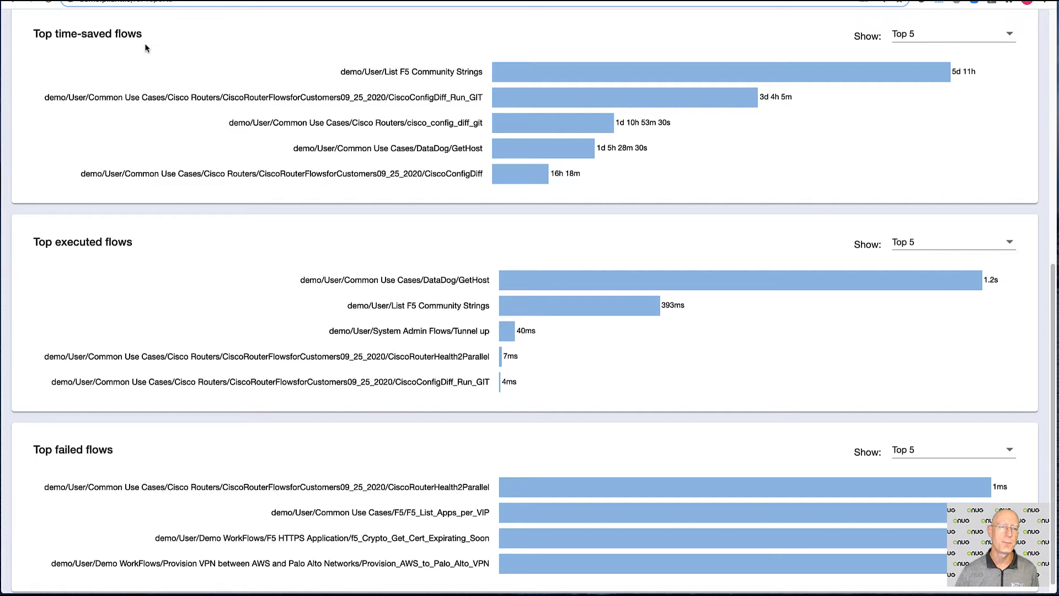
pyautogui.moveTo(200, 295)
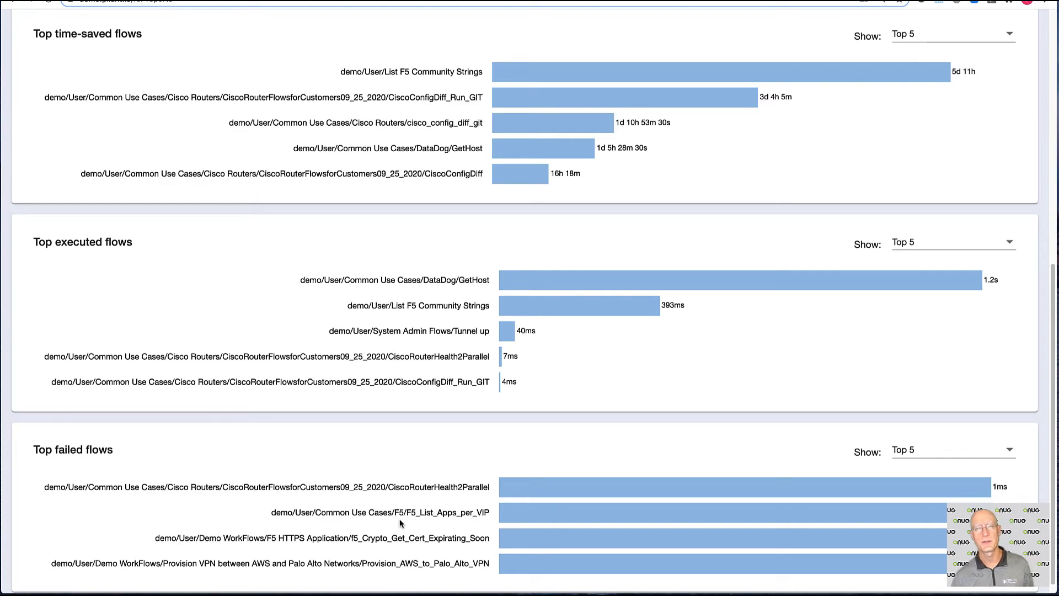
pyautogui.scroll(3)
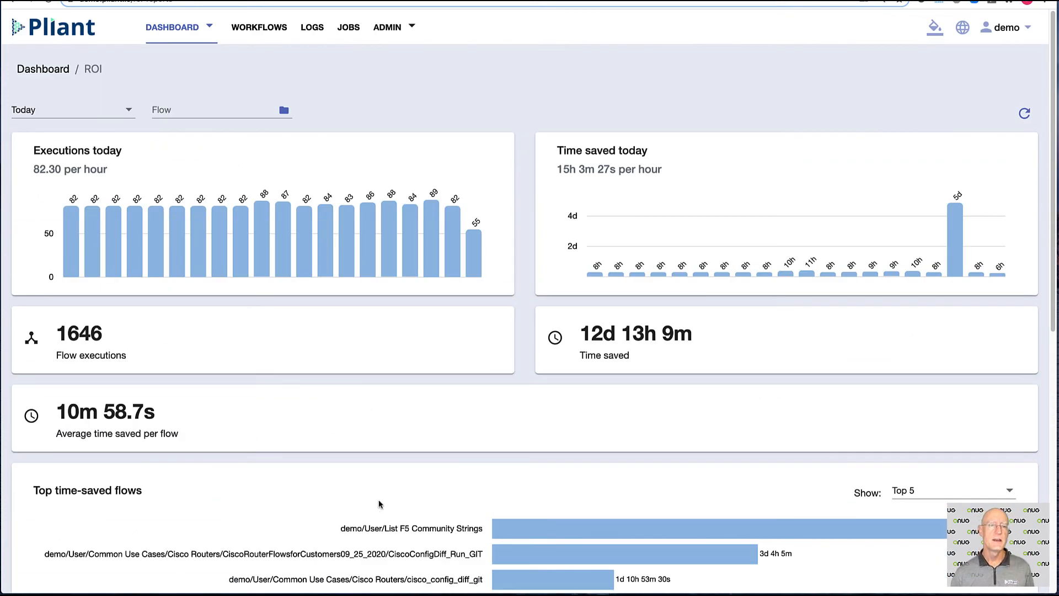
pyautogui.click(258, 27)
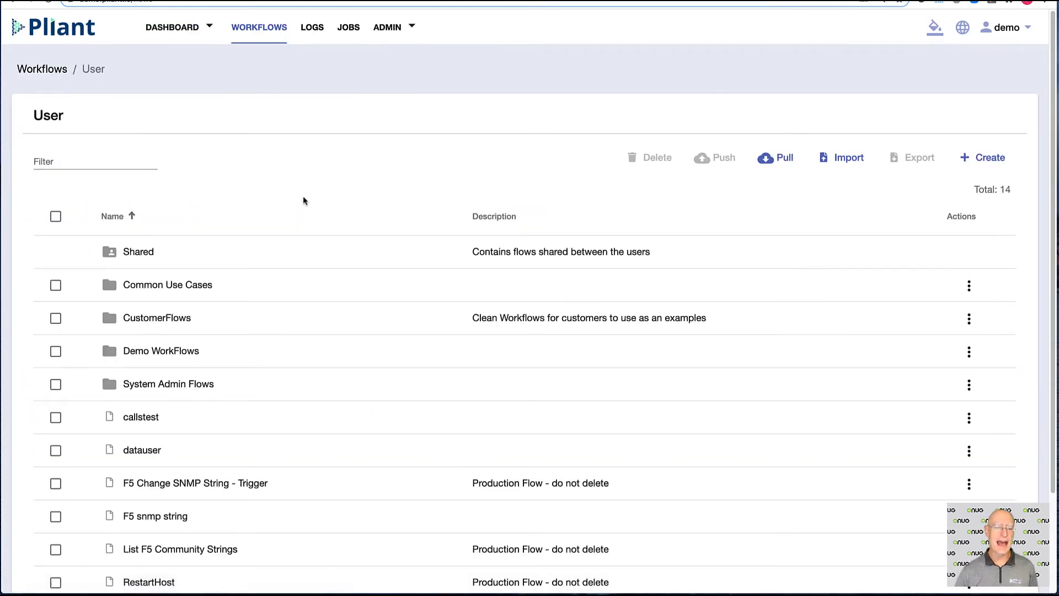
pyautogui.moveTo(168, 355)
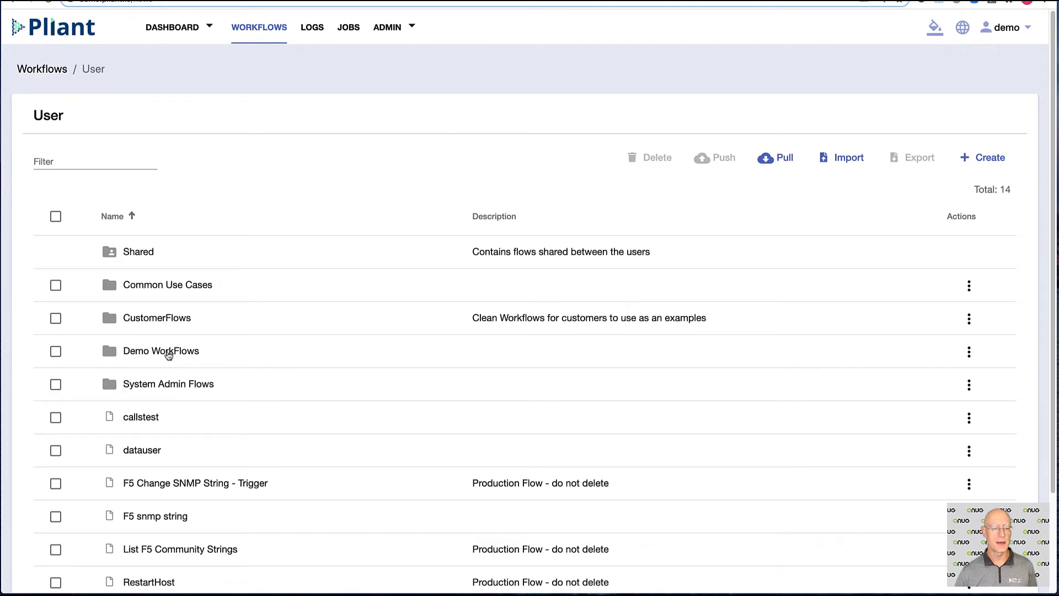
# Step: Open Demo WorkFlows, then the AWS–Palo Alto VPN folder, and launch the Add_SW_SN flow
pyautogui.doubleClick(161, 350)
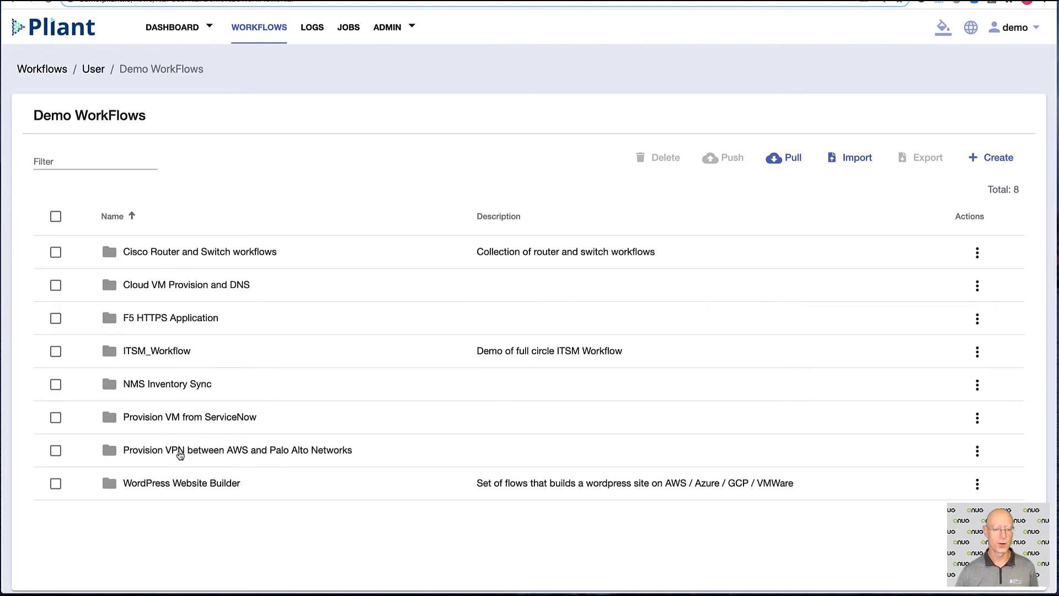
pyautogui.doubleClick(236, 450)
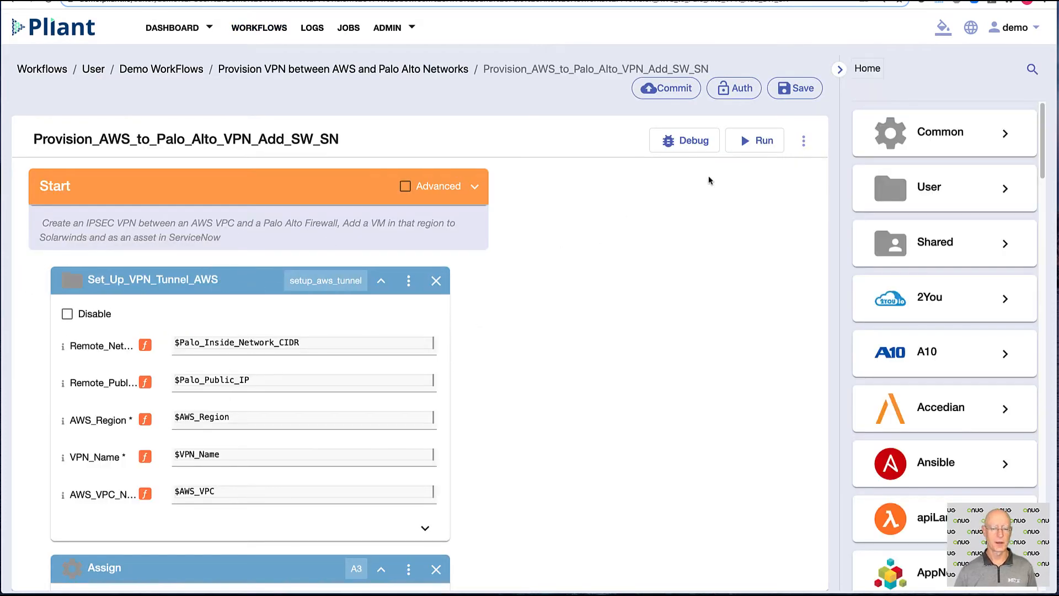
pyautogui.click(754, 139)
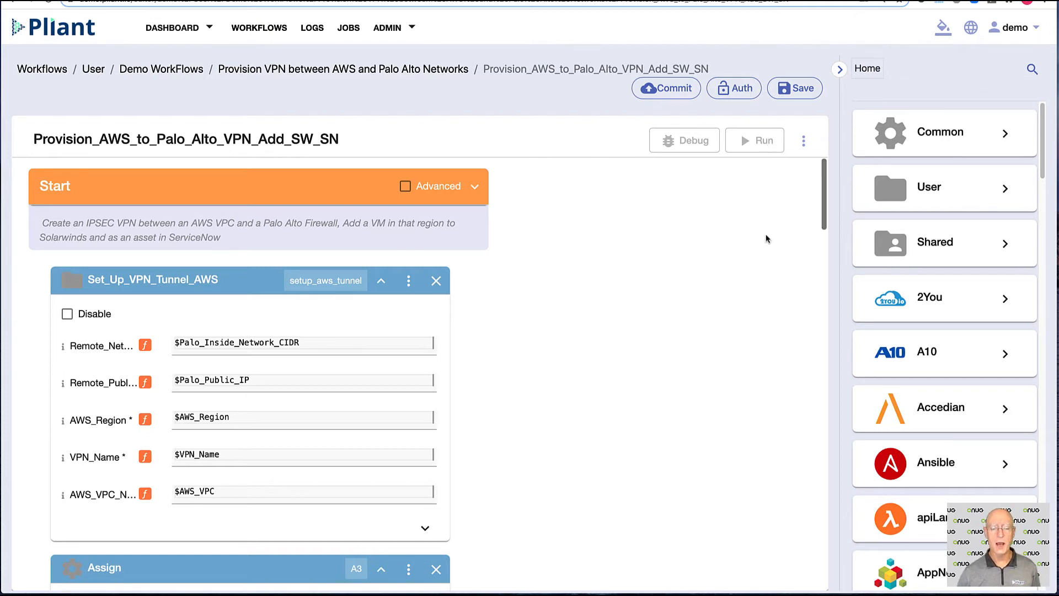
# Step: Scroll through the Set_Up_VPN_Tunnel_AWS and Assign blocks toward the Palo Alto tunnel step
pyautogui.scroll(-3)
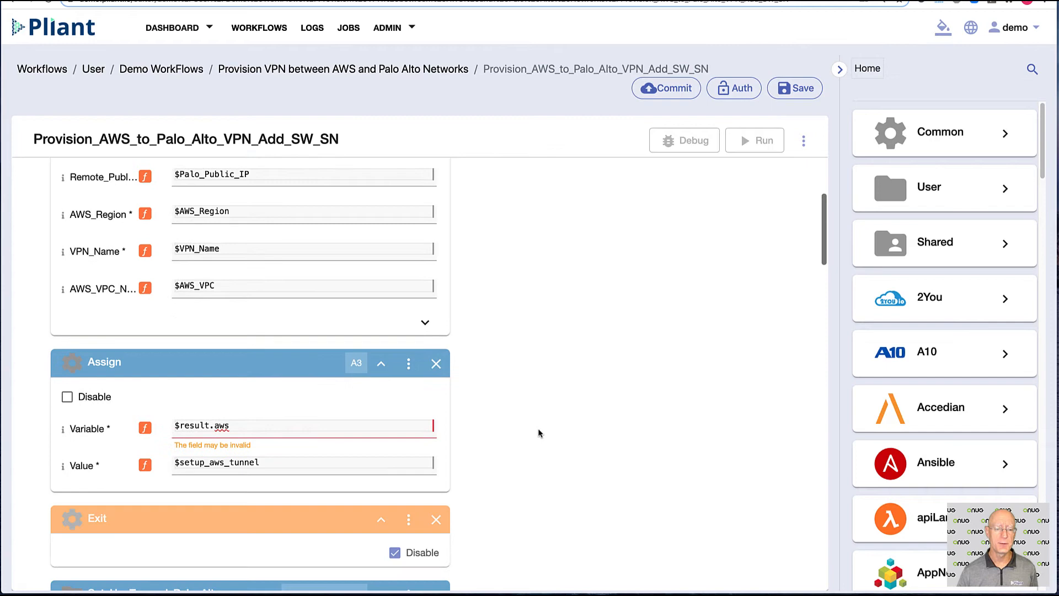
pyautogui.scroll(-3)
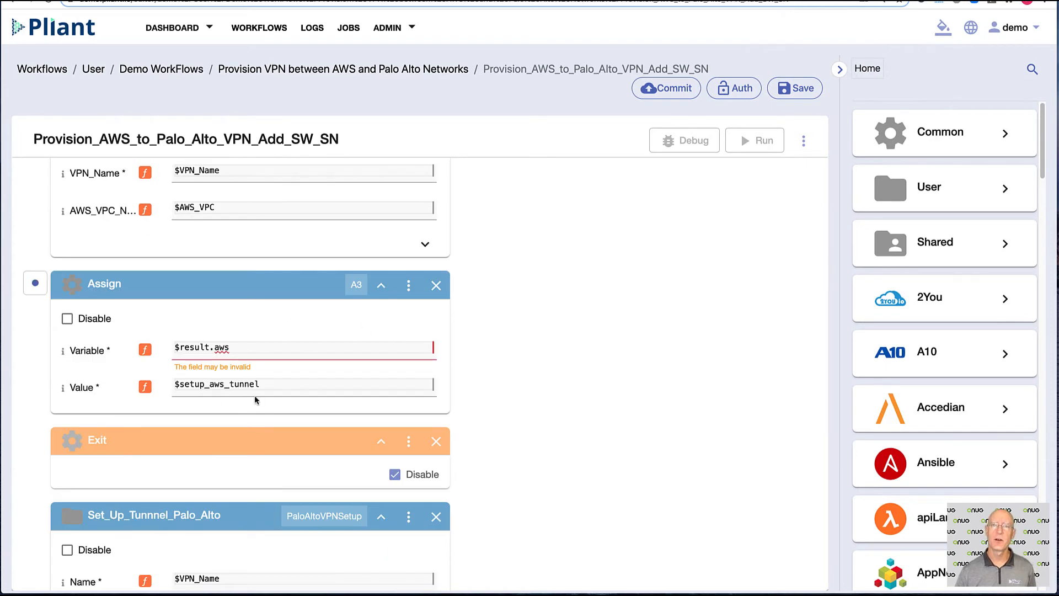
# Step: Scroll past the Palo Alto tunnel step and its Assign, then run the flow to completion
pyautogui.scroll(-3)
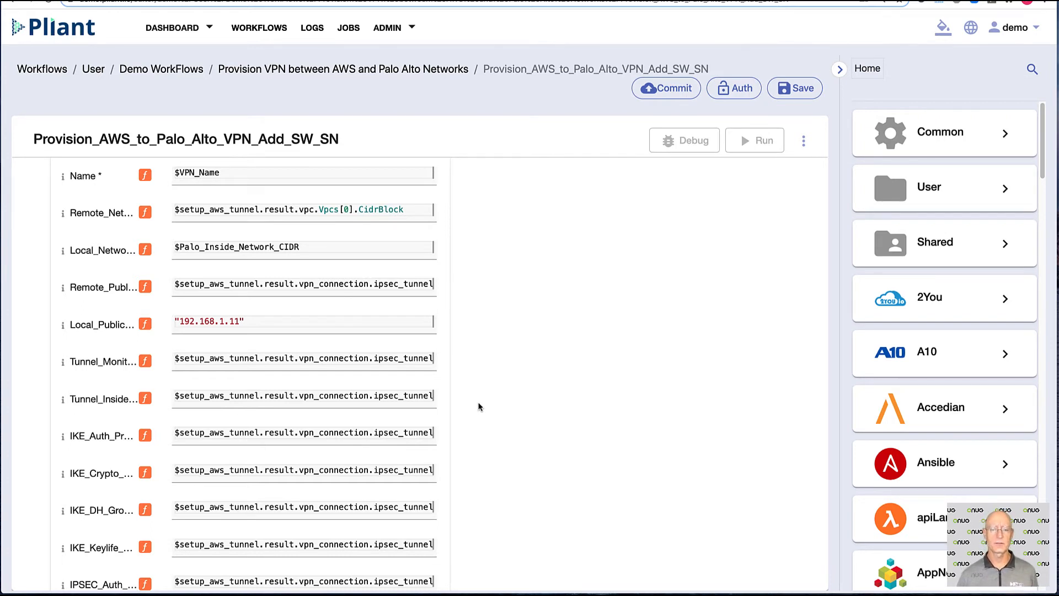
pyautogui.scroll(-3)
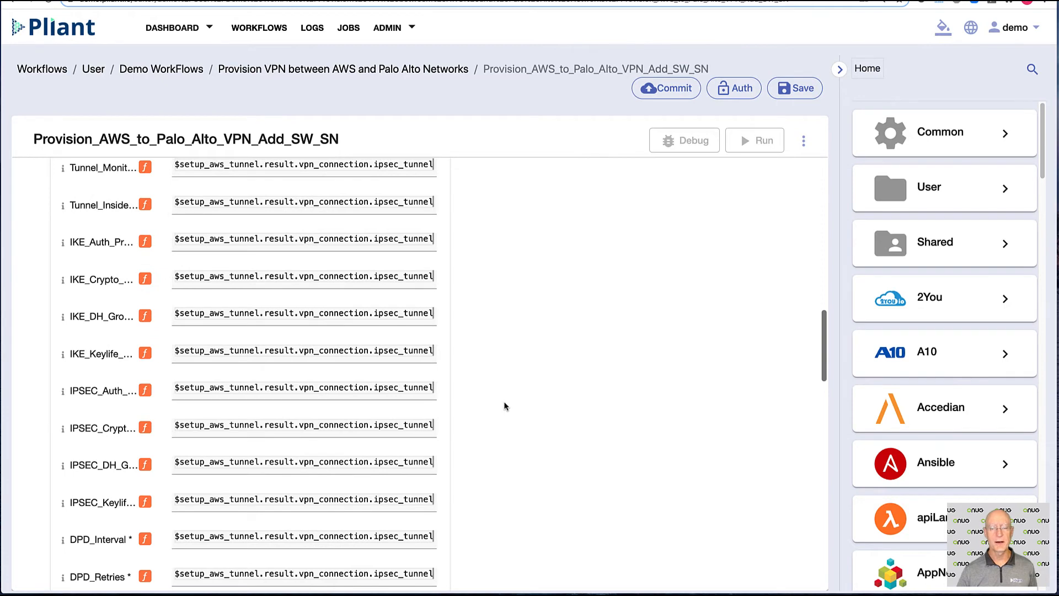
pyautogui.scroll(-3)
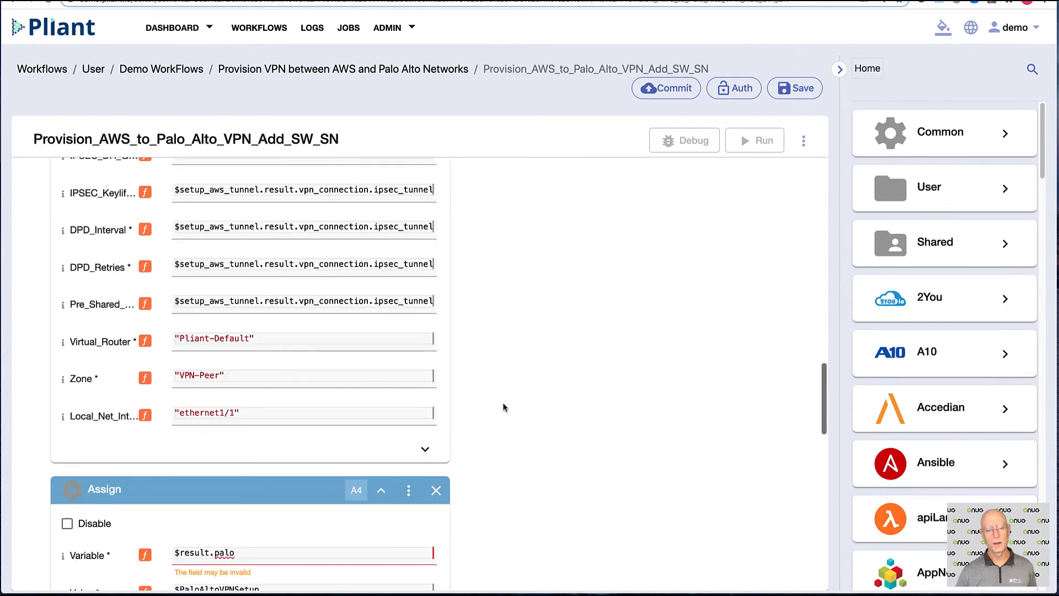
pyautogui.scroll(-3)
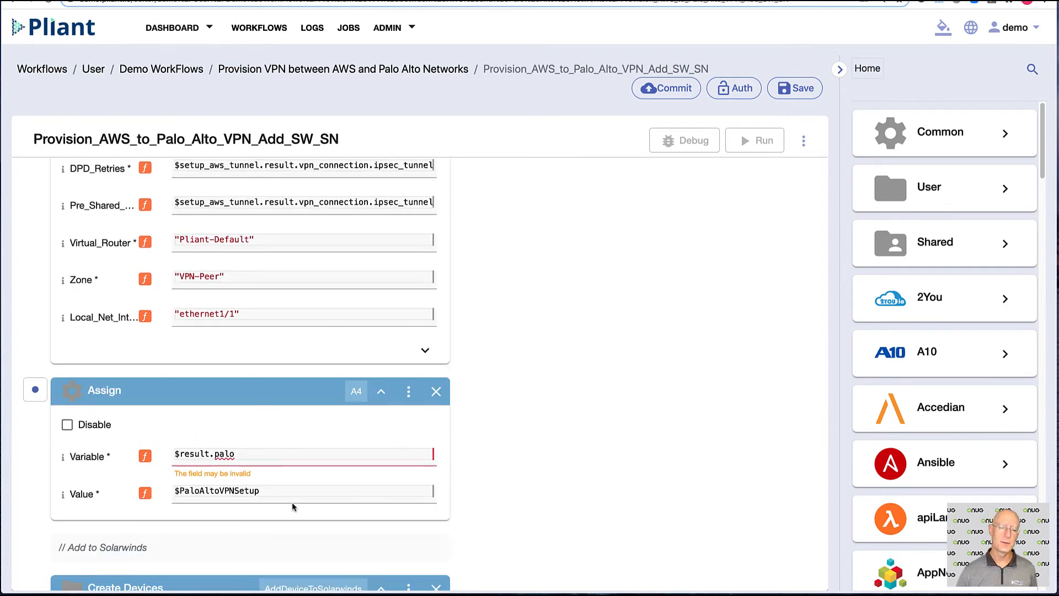
pyautogui.click(754, 139)
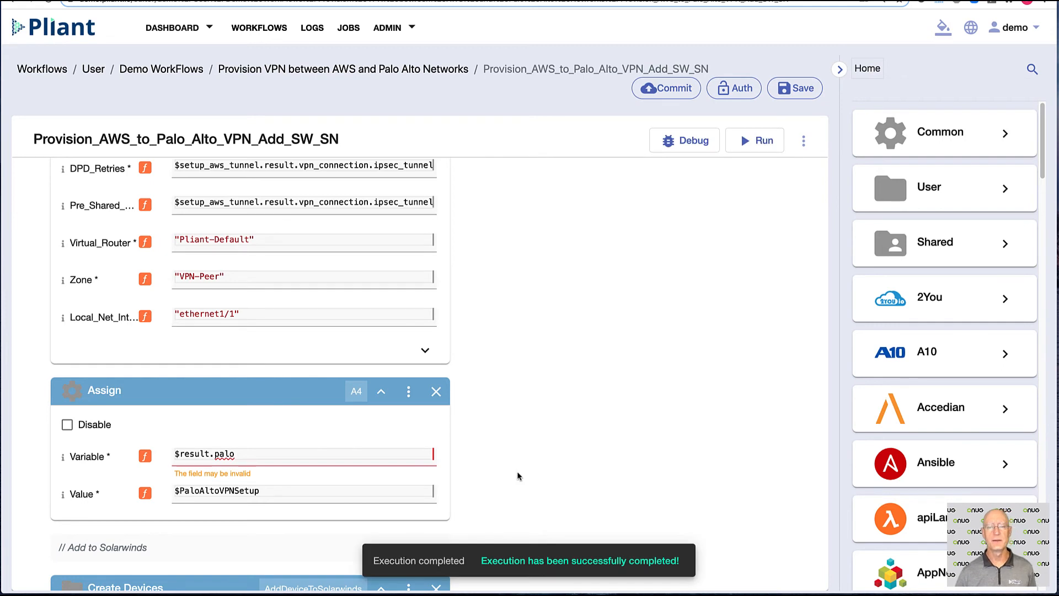
pyautogui.moveTo(586, 569)
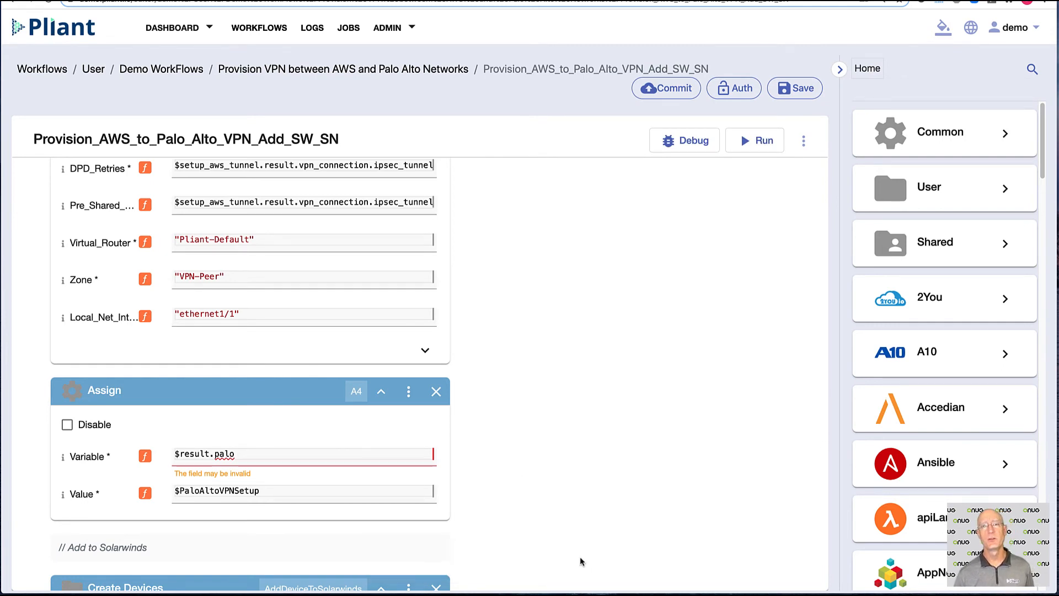
pyautogui.moveTo(571, 558)
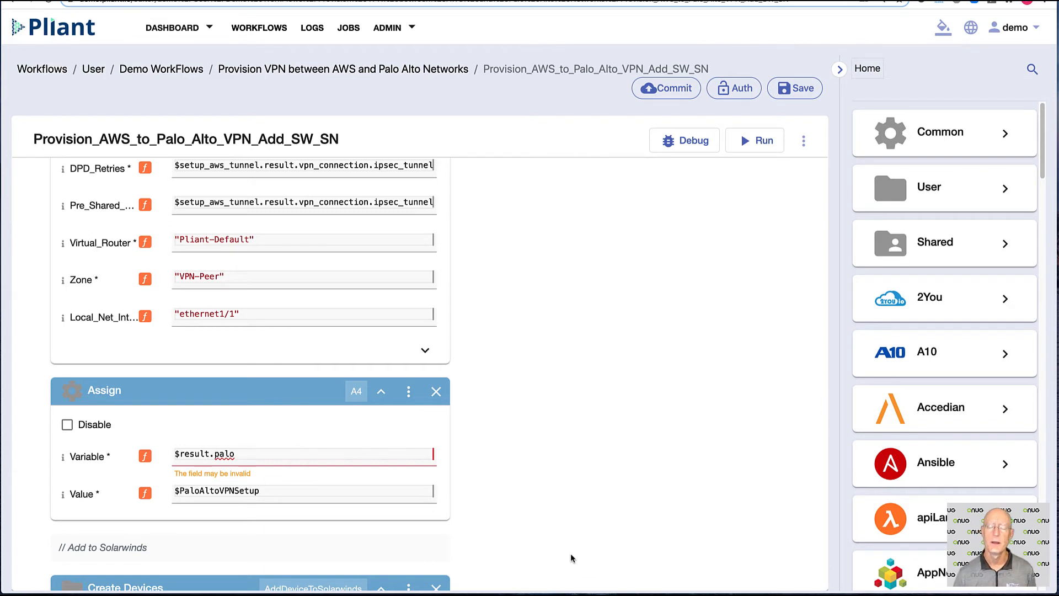
pyautogui.scroll(-3)
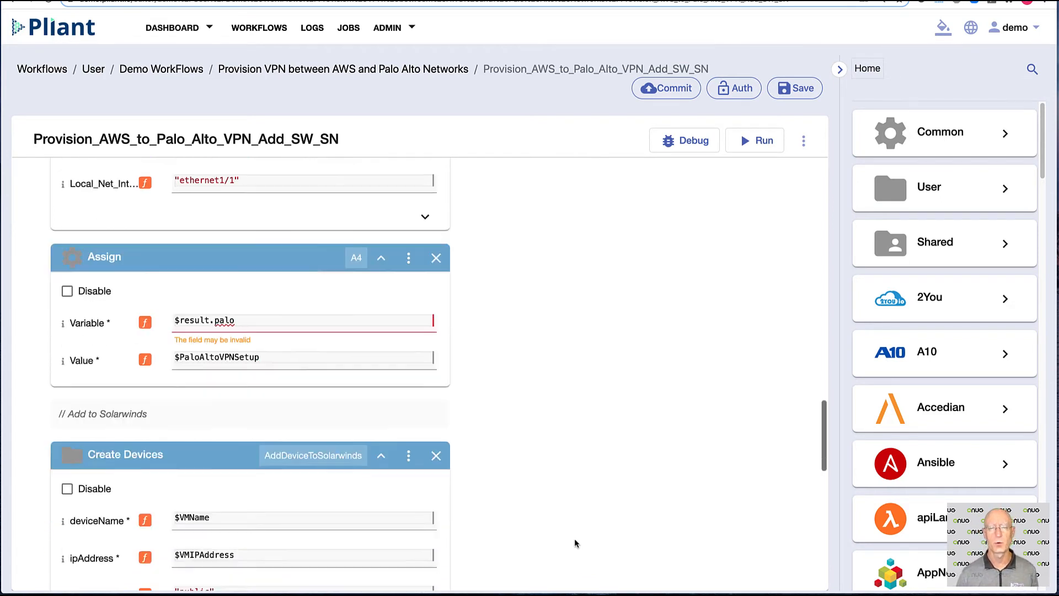
pyautogui.scroll(-3)
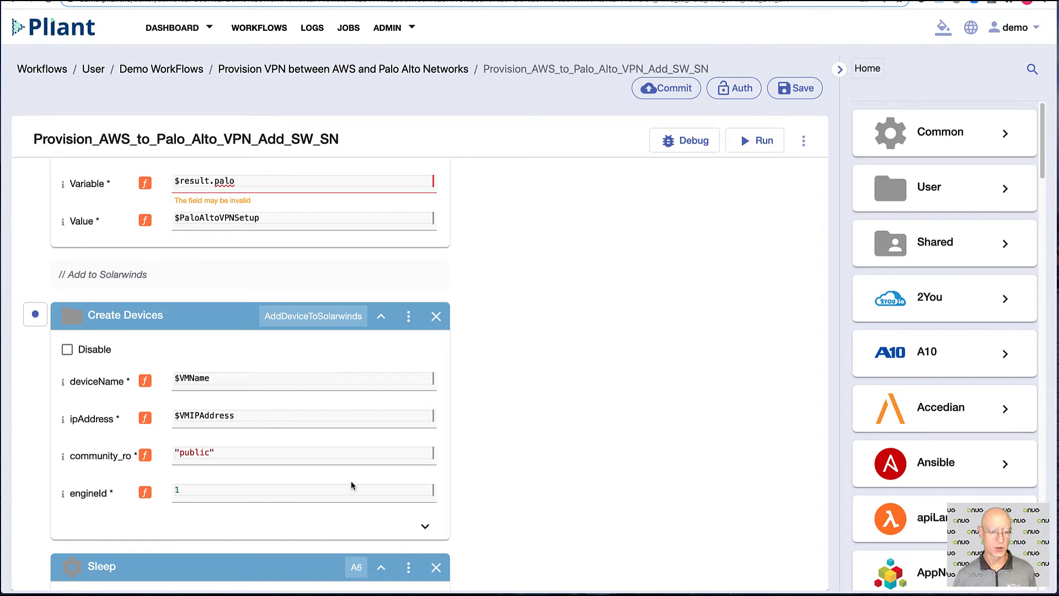
pyautogui.scroll(-3)
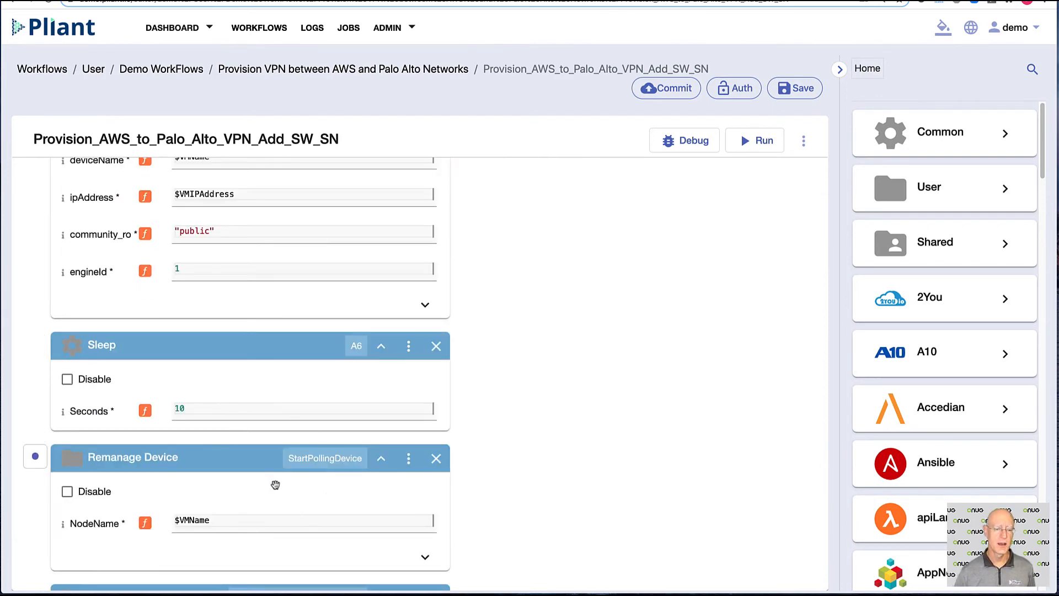
pyautogui.moveTo(205, 520)
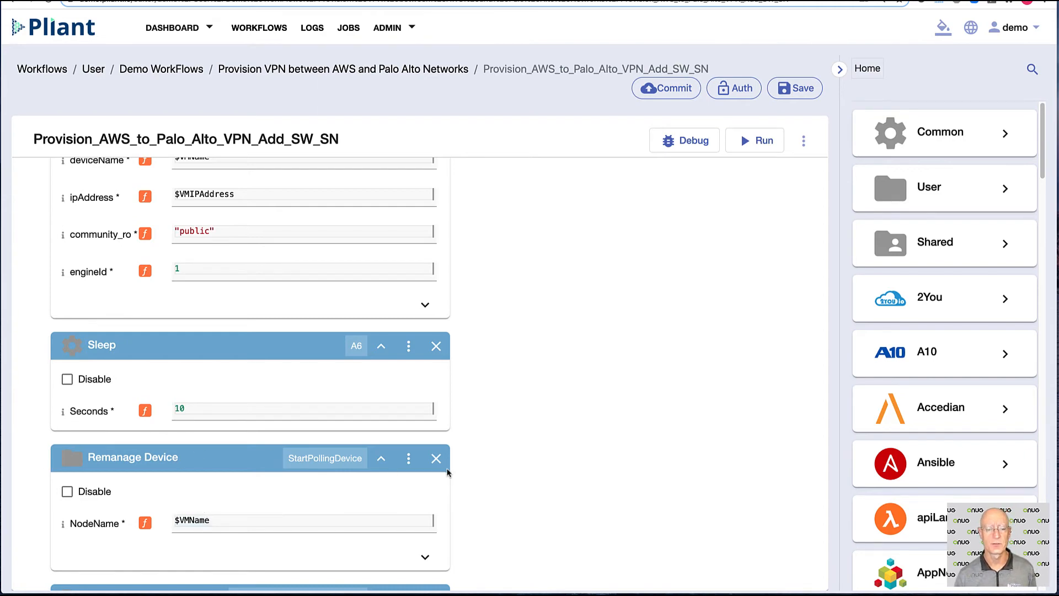
pyautogui.scroll(-3)
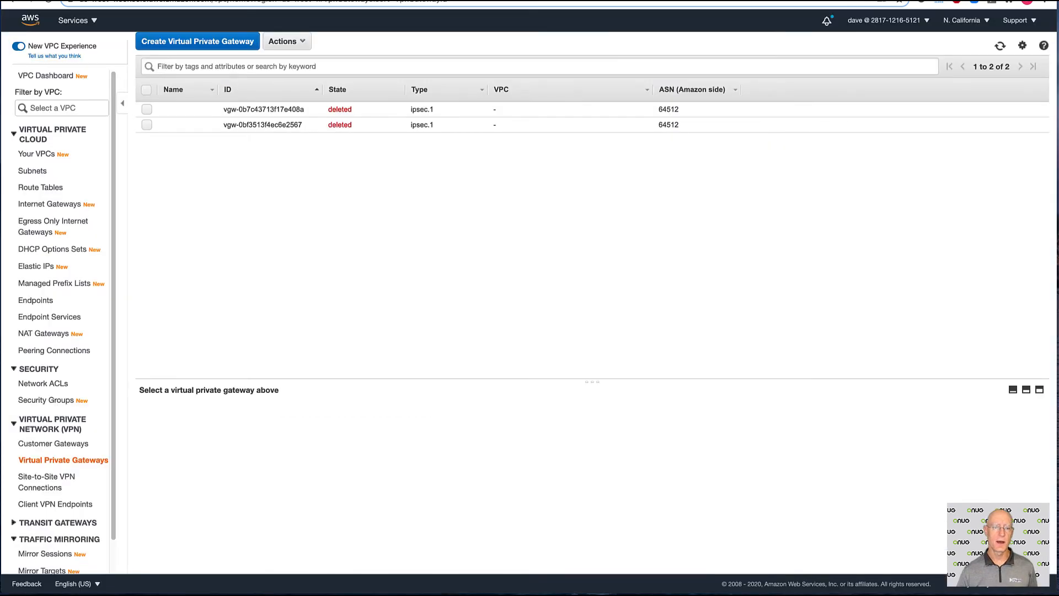
pyautogui.moveTo(226, 440)
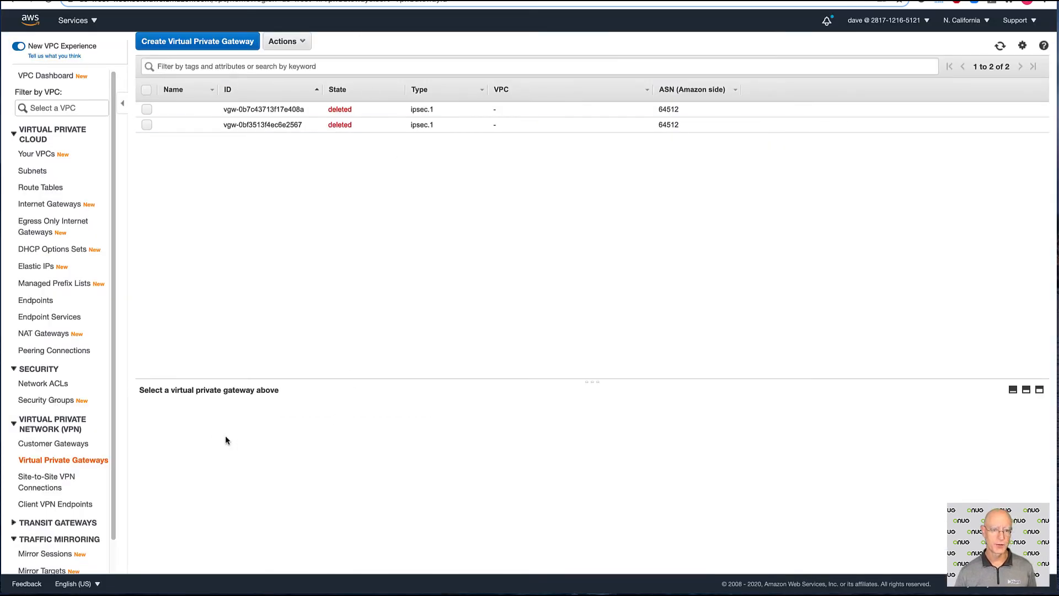
pyautogui.moveTo(46, 481)
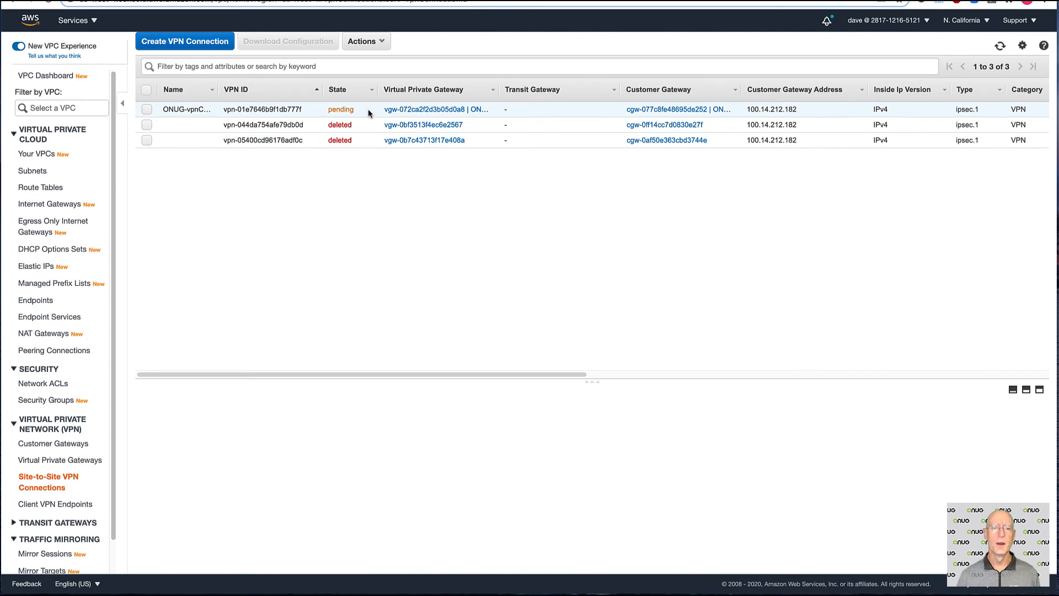
pyautogui.moveTo(60, 459)
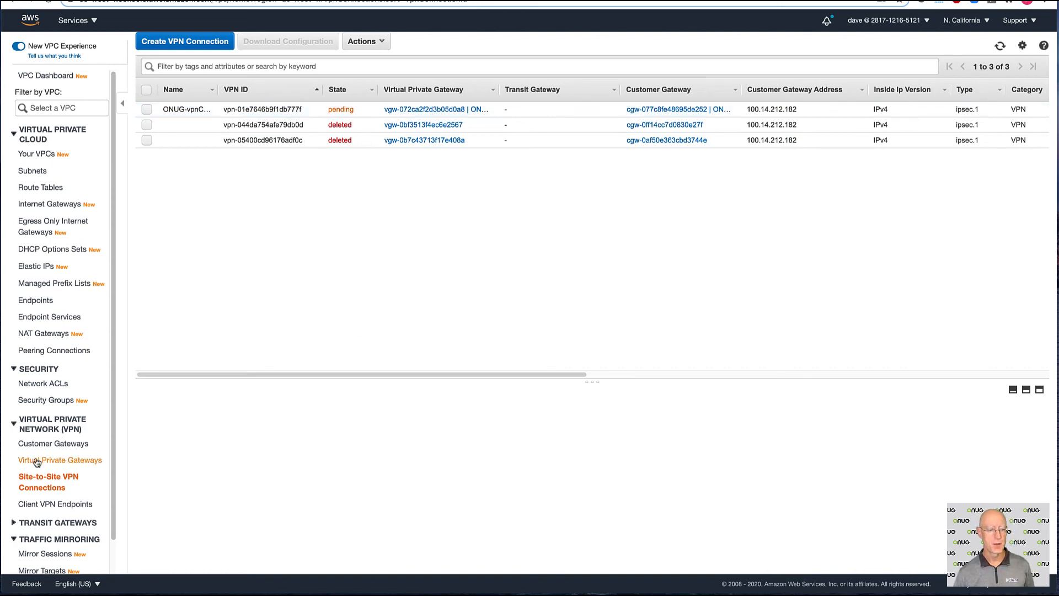
# Step: Check the virtual private gateways and customer gateways, confirming ONUG-custGW is available
pyautogui.click(60, 460)
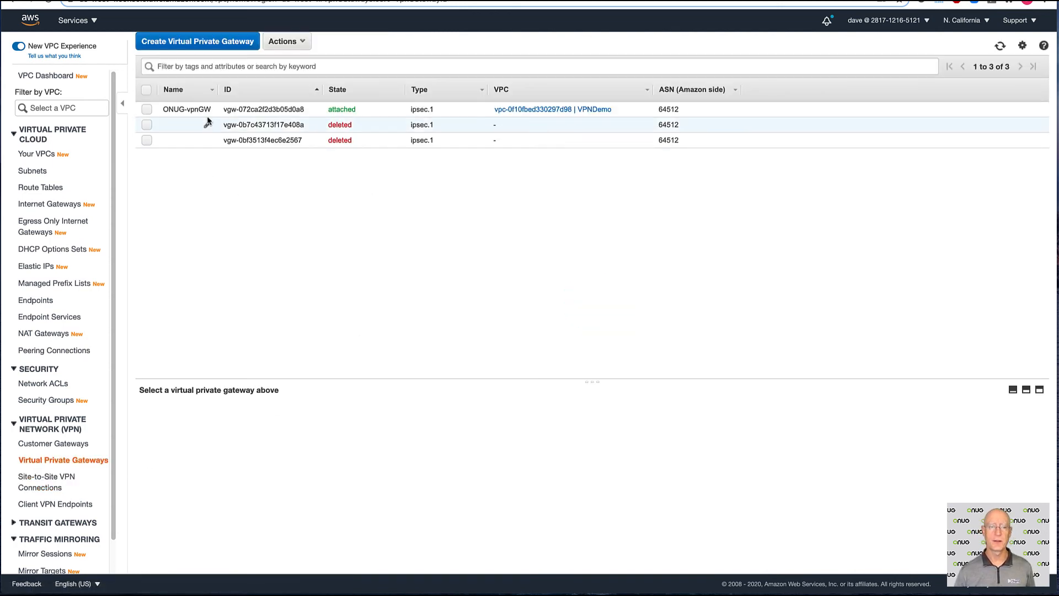
pyautogui.moveTo(282, 183)
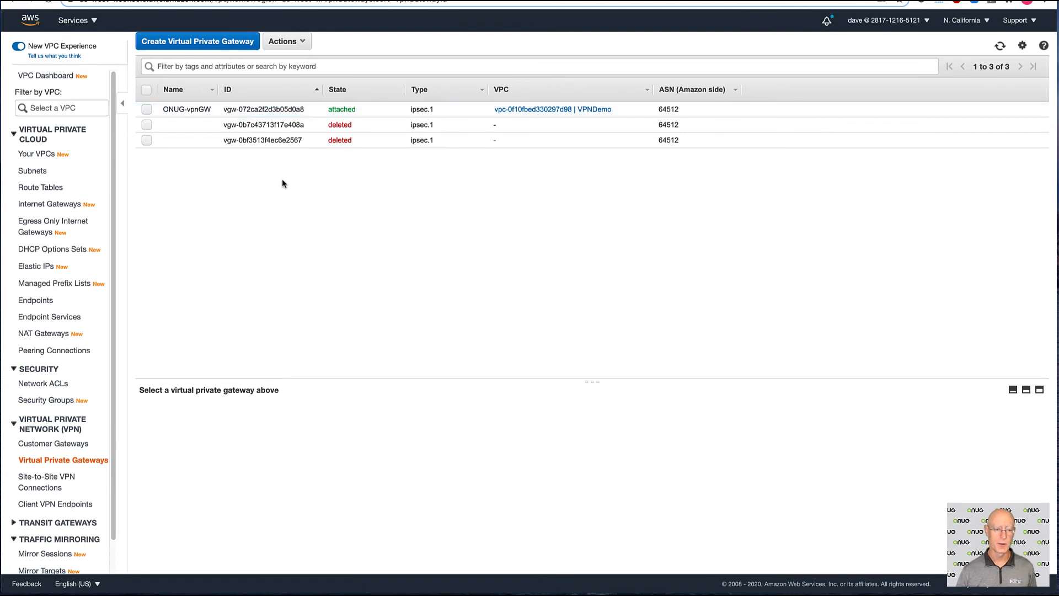
pyautogui.click(55, 443)
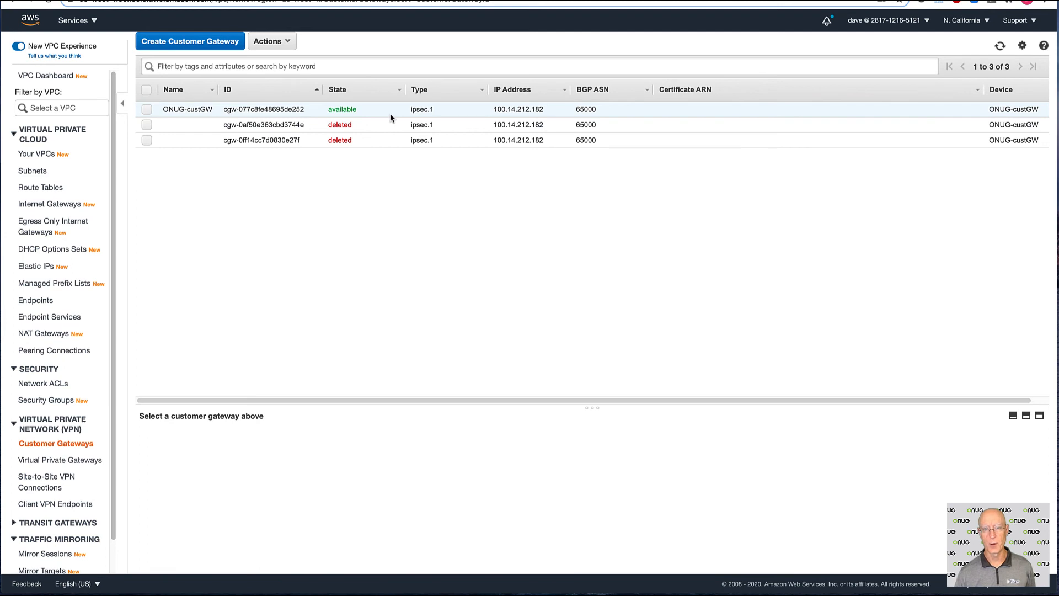
pyautogui.moveTo(368, 111)
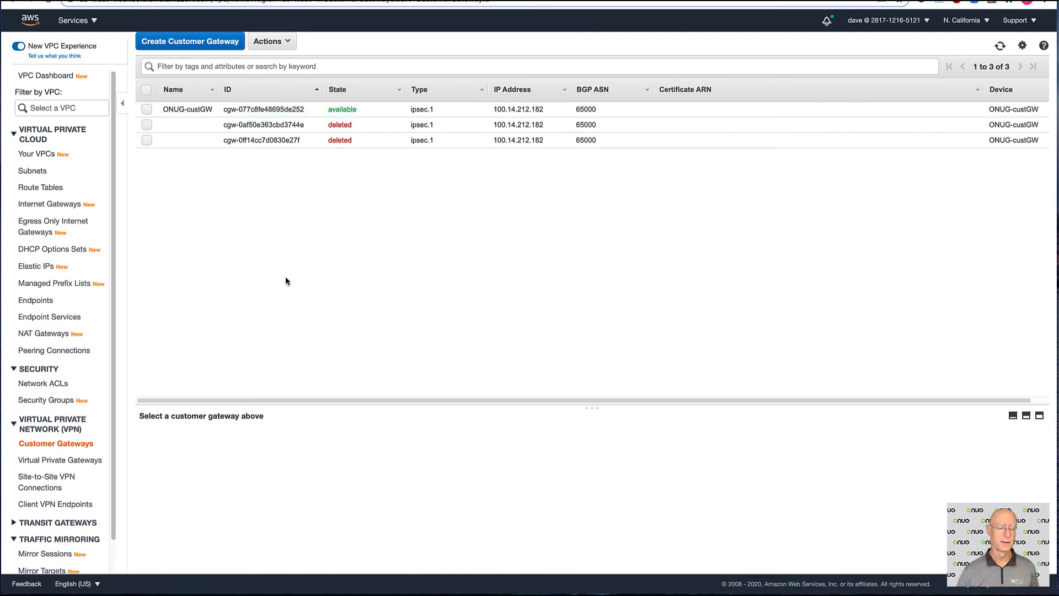
pyautogui.moveTo(123, 276)
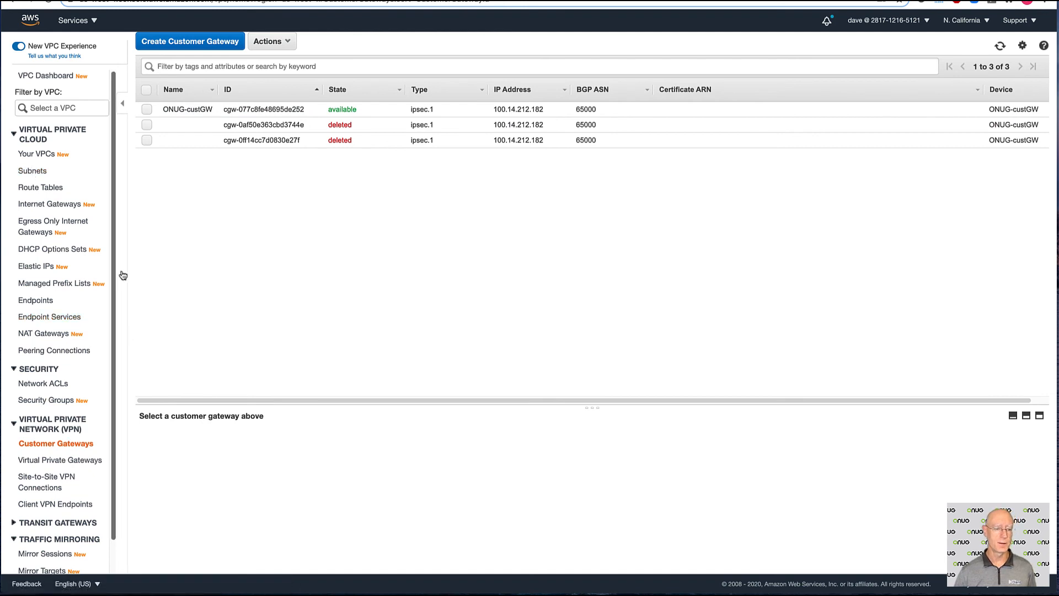
pyautogui.click(33, 171)
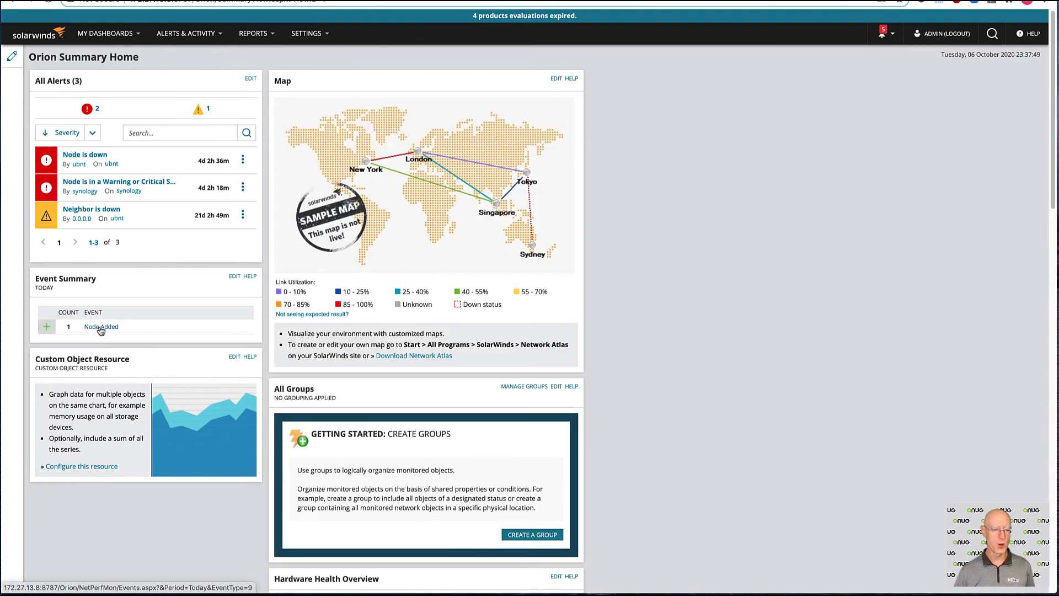
# Step: Show today's Node Added event reporting VMAWSWest added to SolarWinds
pyautogui.click(101, 326)
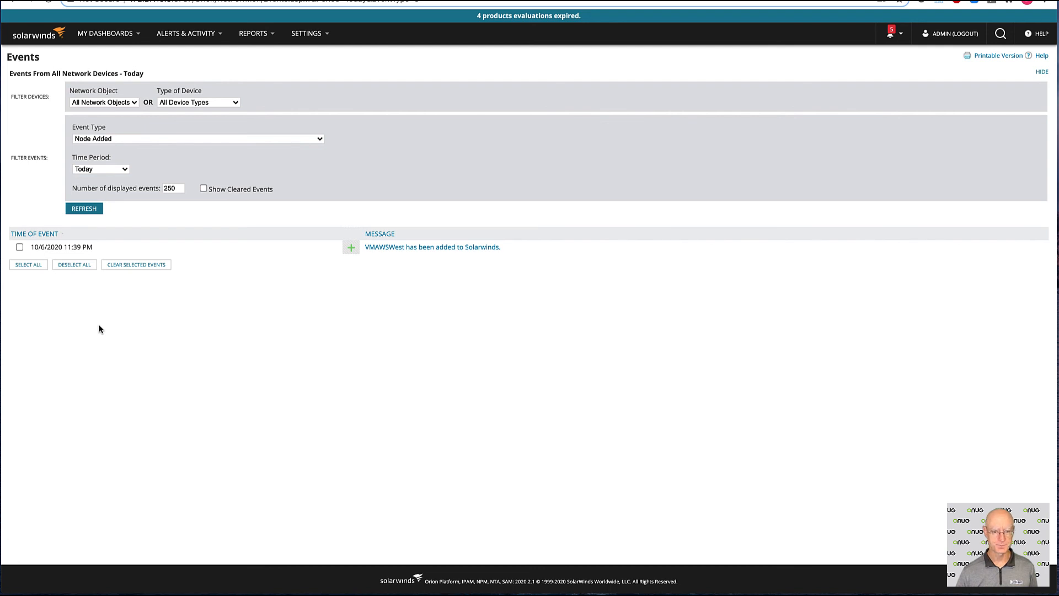
pyautogui.moveTo(399, 247)
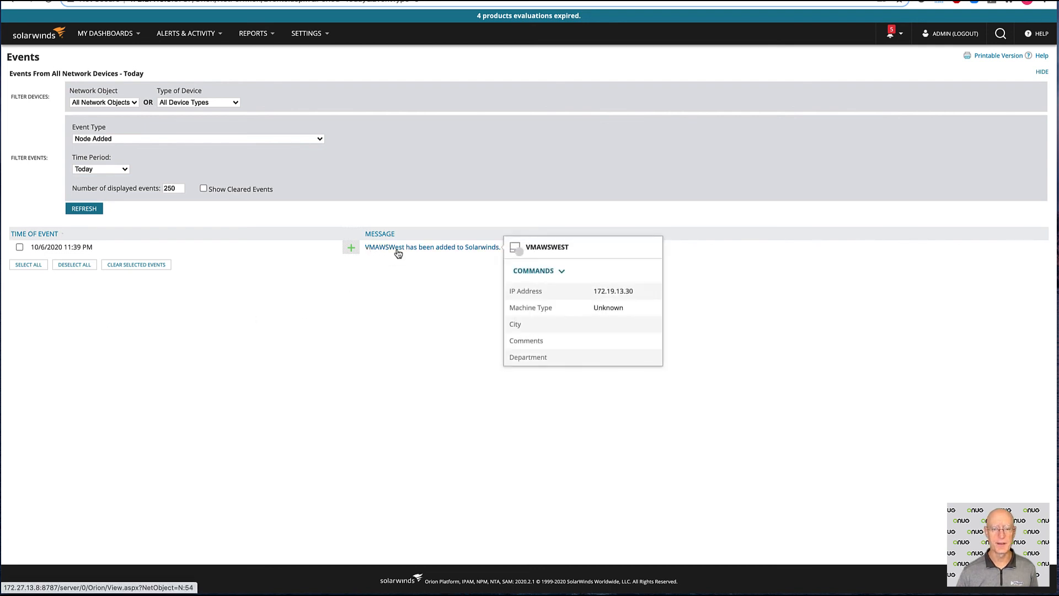
pyautogui.moveTo(405, 251)
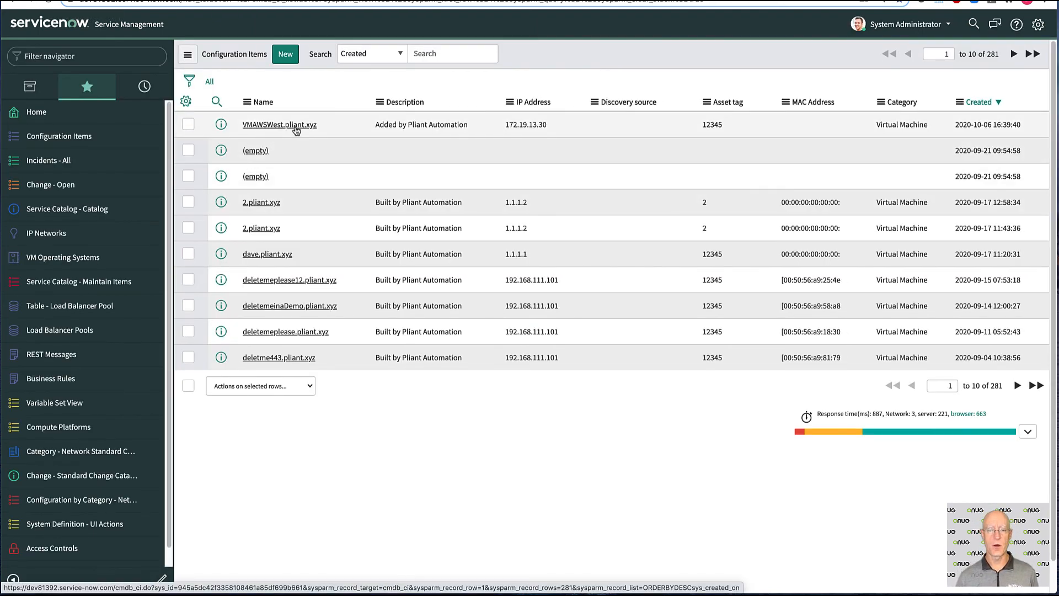
# Step: Open the VMAWSWest.pliant.xyz configuration item record showing IP 172.19.13.30
pyautogui.click(279, 124)
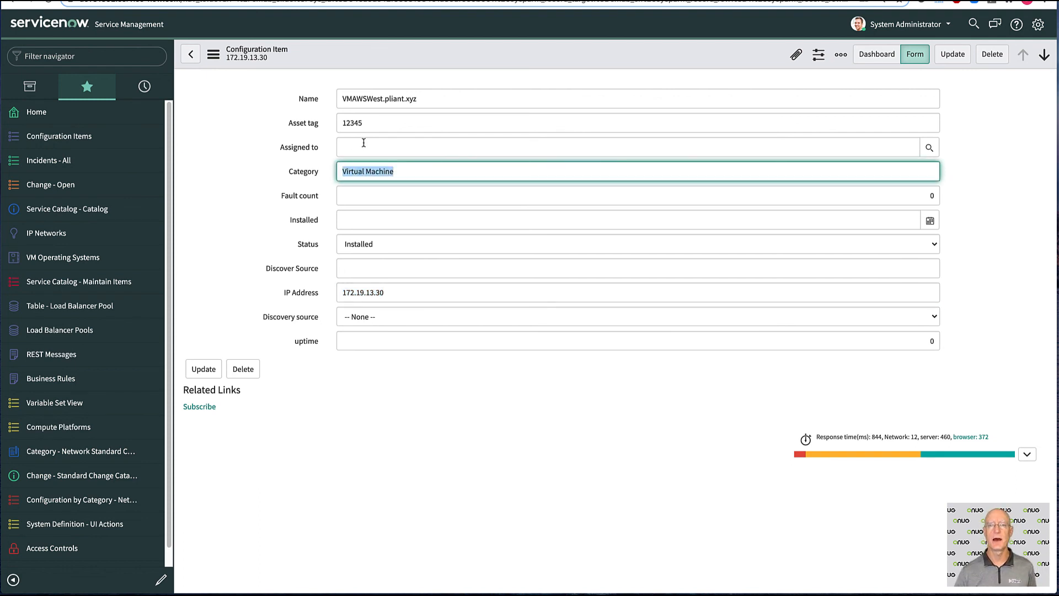
pyautogui.moveTo(466, 145)
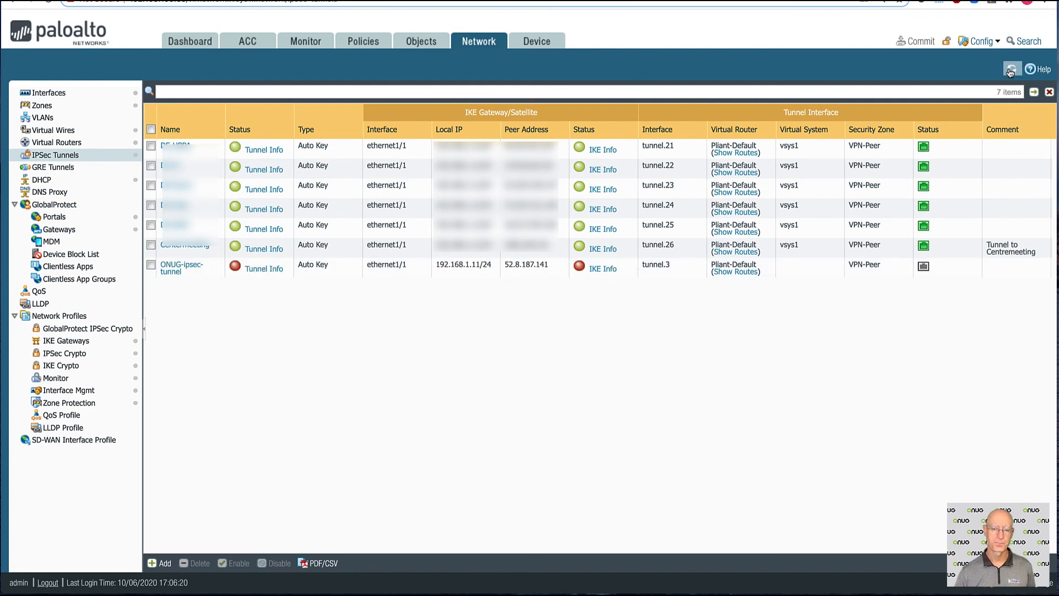
# Step: Refresh the IPsec Tunnels table so ONUG-ipsec-tunnel on tunnel.3 shows up
pyautogui.click(1011, 69)
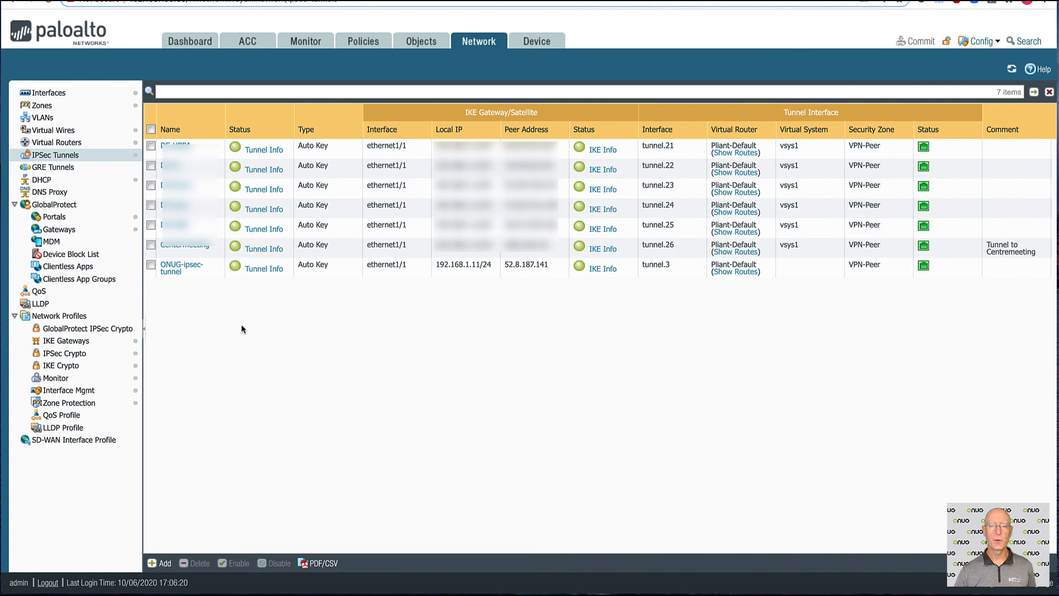
pyautogui.moveTo(601, 269)
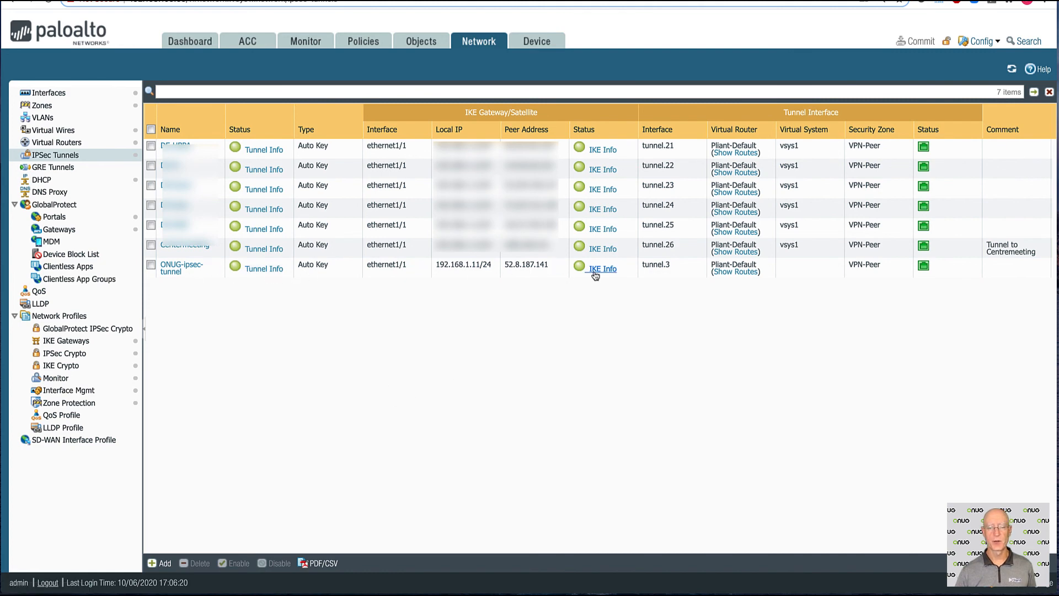